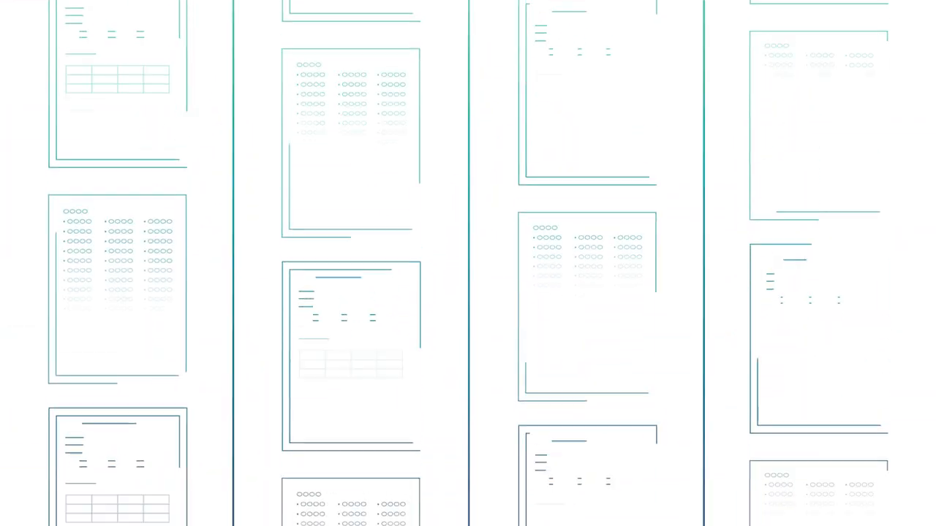
scroll(down, 3)
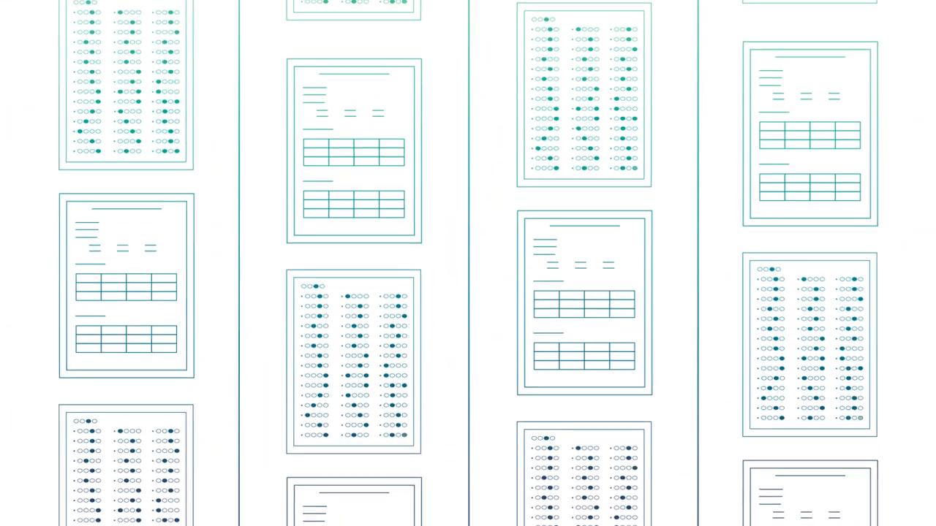
scroll(down, 3)
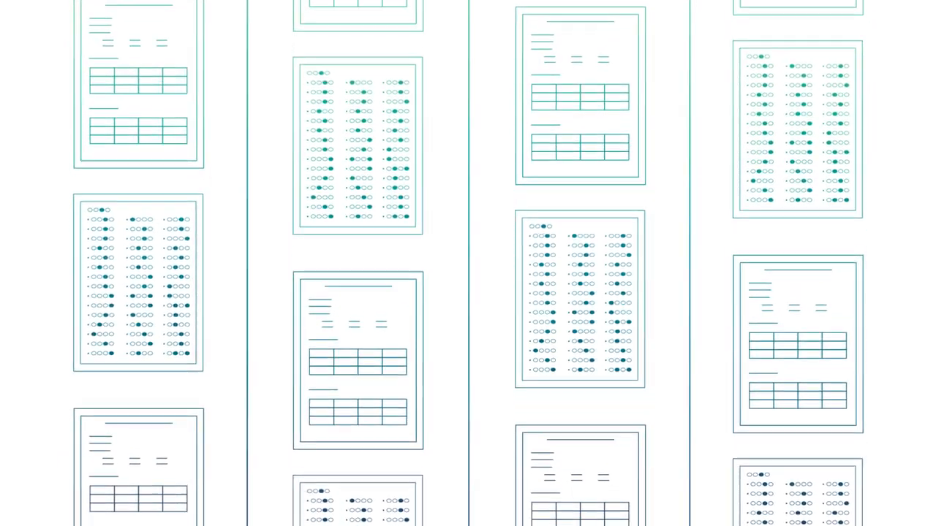